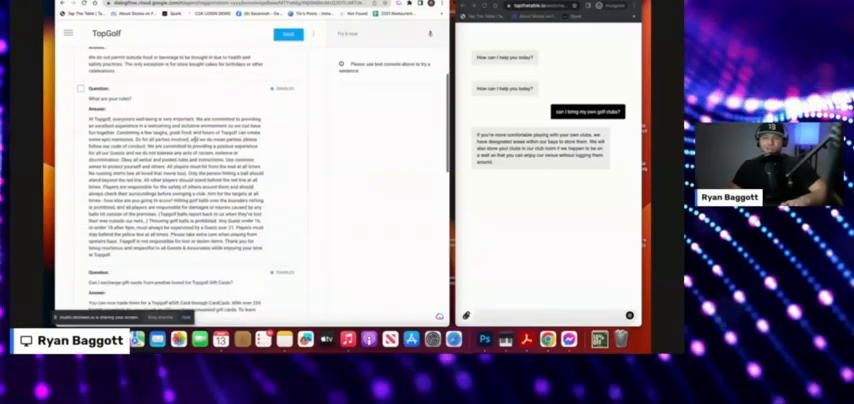
Scroll through the existing FAQ document and the TopGolf FAQ site before heading to Knowledge Bases
scroll(down, 3)
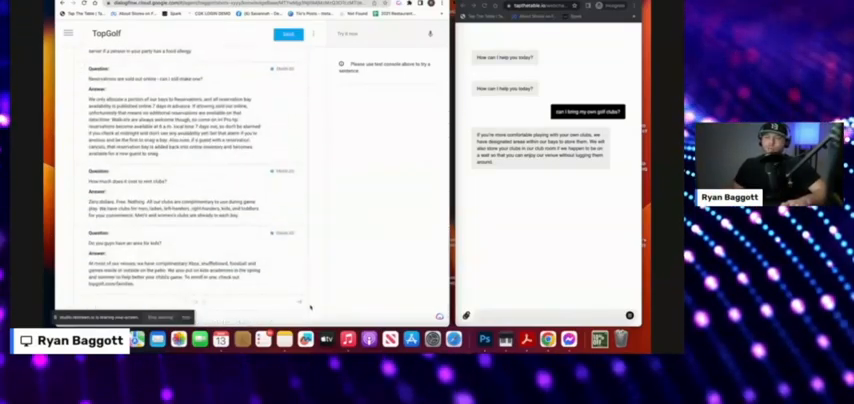
scroll(down, 3)
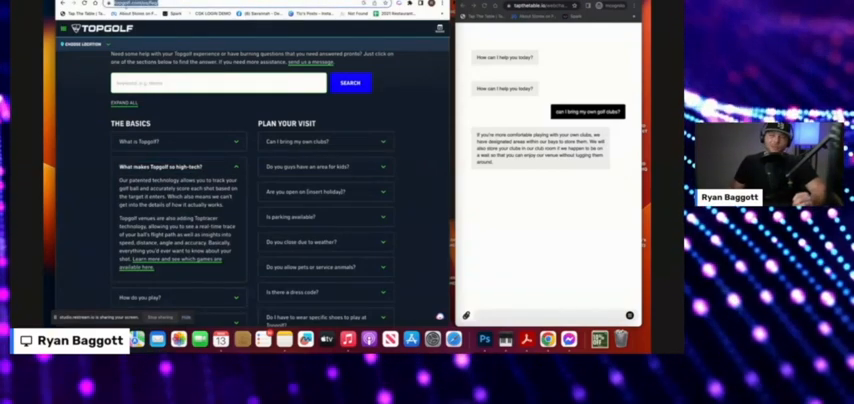
scroll(down, 3)
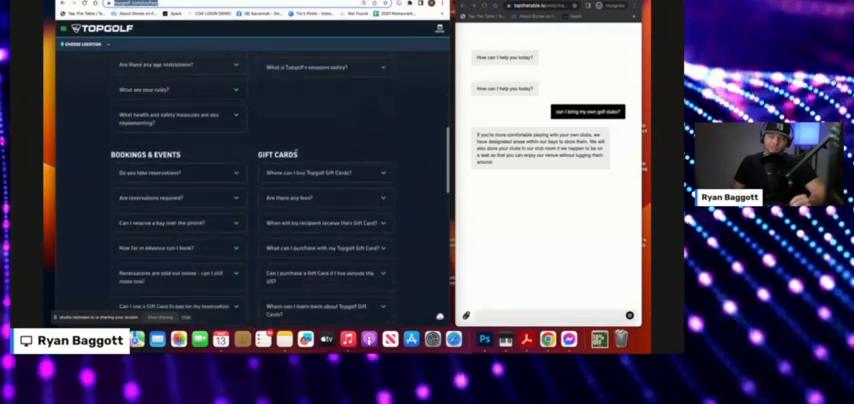
scroll(down, 3)
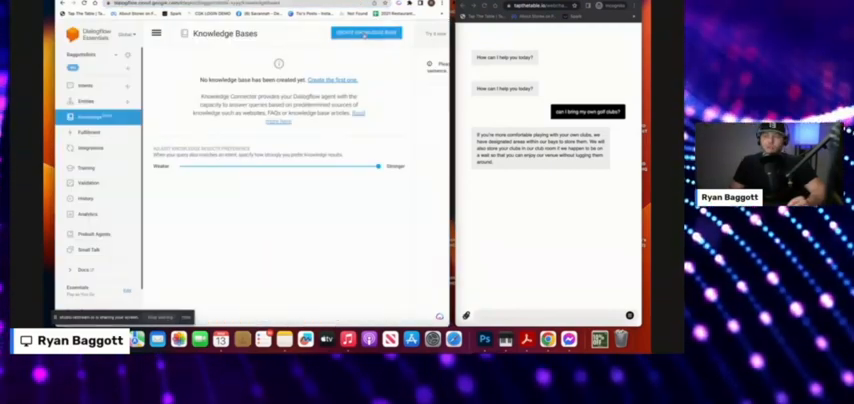
Create a knowledge base named TopGolf, save it, and start its first document
click(366, 32)
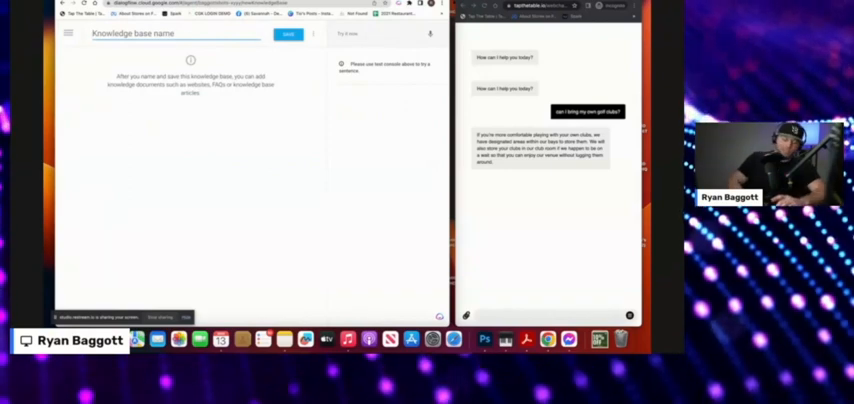
text(TopGolf)
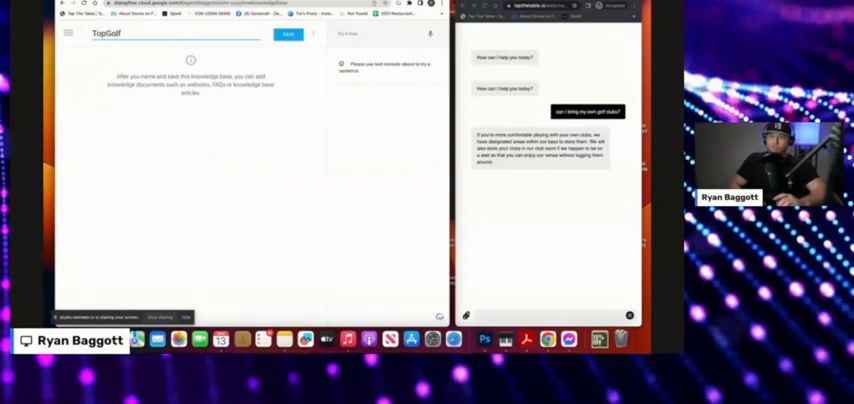
click(288, 32)
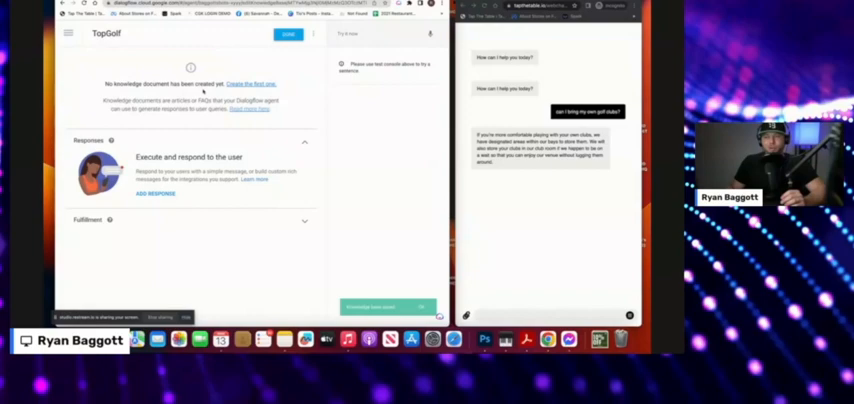
click(248, 84)
text(TopGolf)
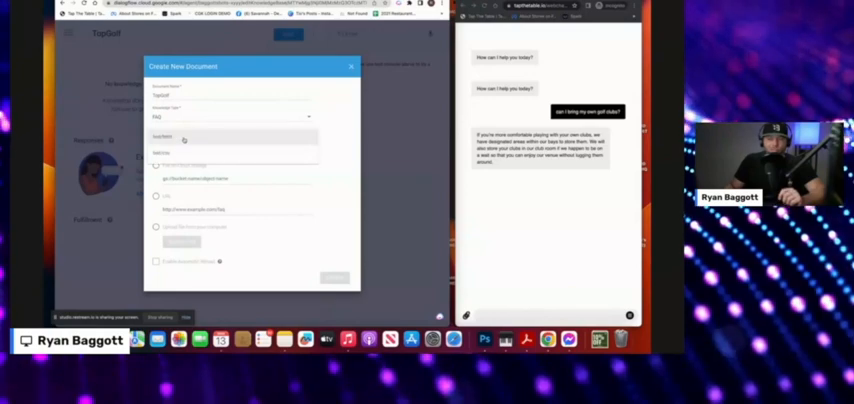
Create a TopGolf FAQ document of type text/html loaded from the FAQ URL with automatic reload
click(156, 196)
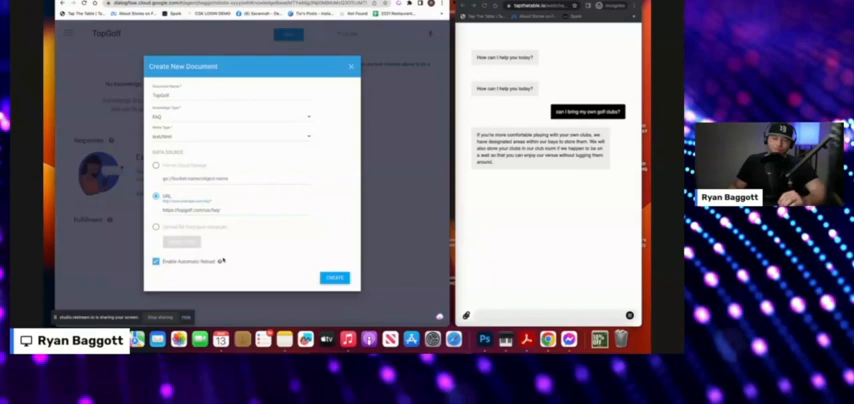
click(334, 276)
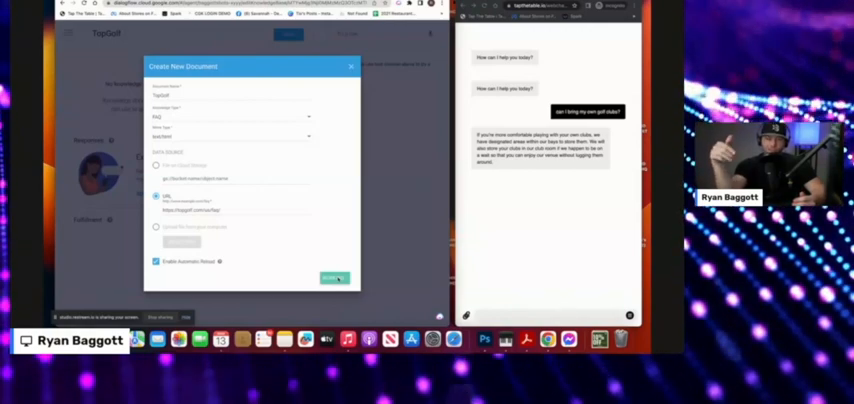
click(332, 278)
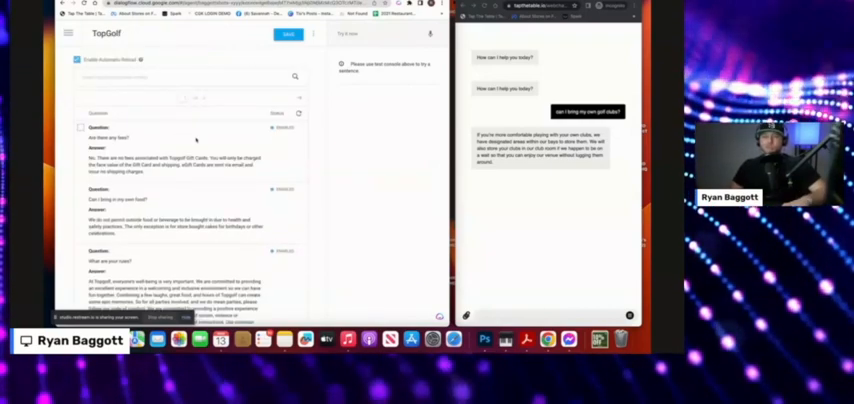
scroll(down, 3)
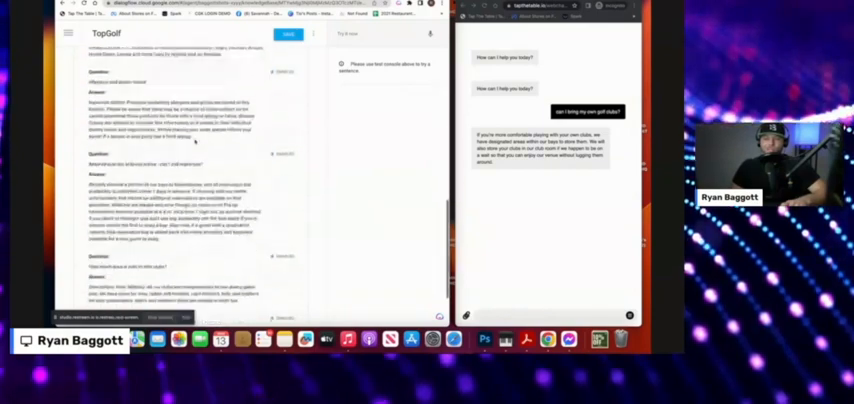
scroll(down, 3)
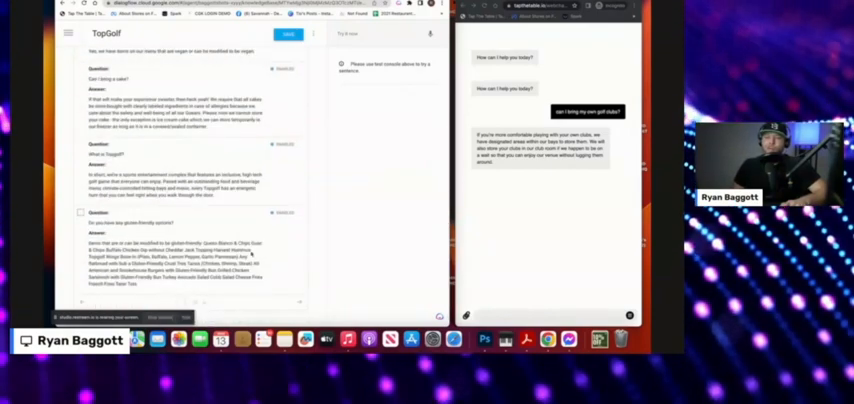
scroll(down, 3)
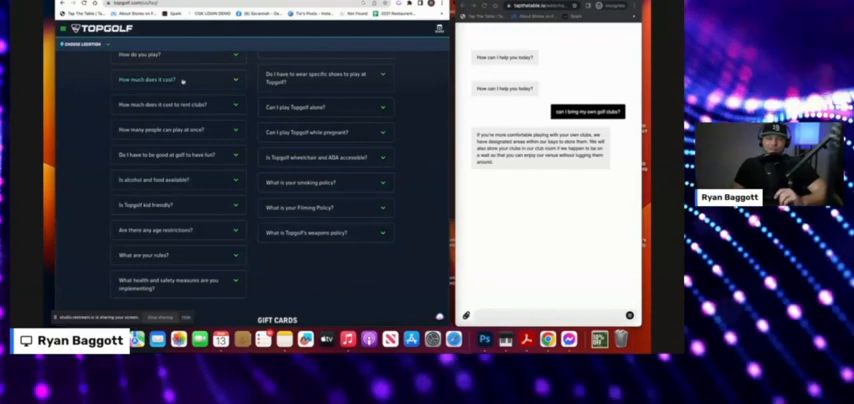
Expand a question on the Topgolf FAQ page to read its answer
click(178, 80)
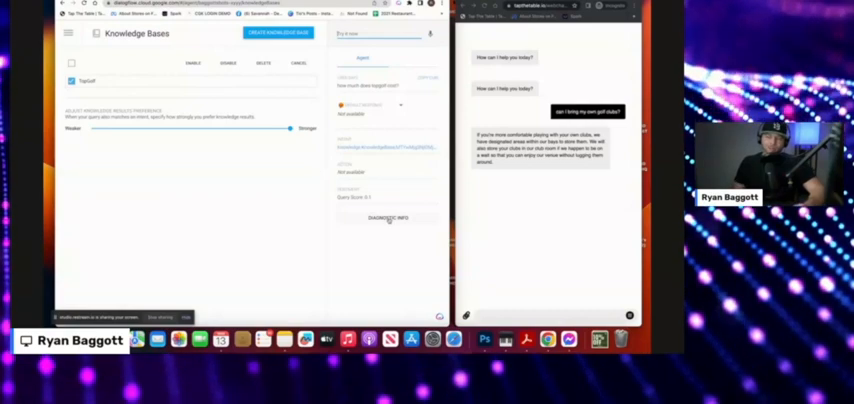
Inspect the test answer's Diagnostic Info raw JSON confirming the TopGolf knowledge source, then close it
click(388, 218)
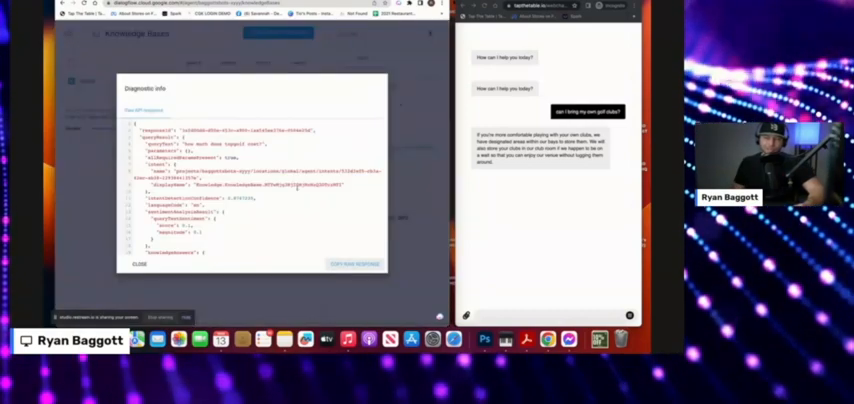
scroll(down, 3)
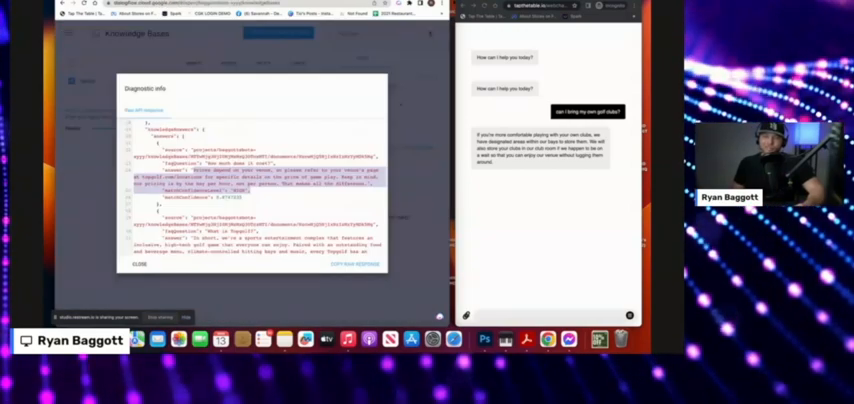
click(140, 264)
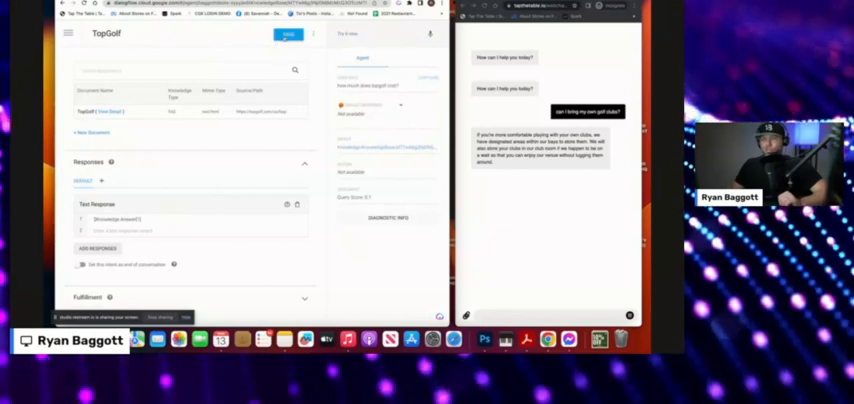
Switch to the agency website tab showing the embedded Dialogflow Messenger chat widget
click(288, 32)
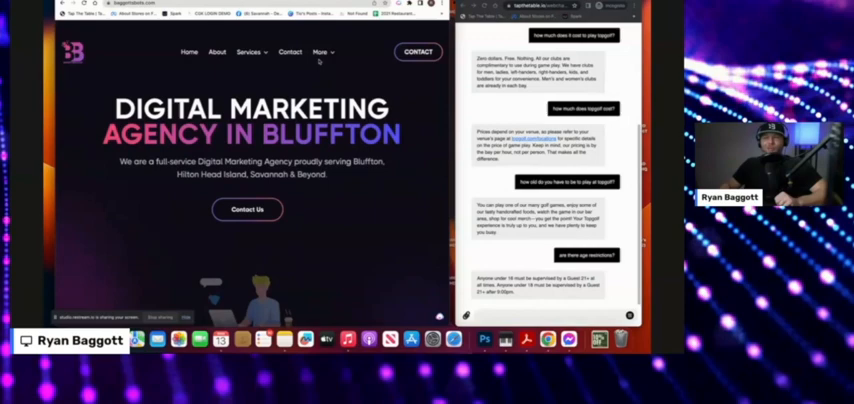
click(320, 52)
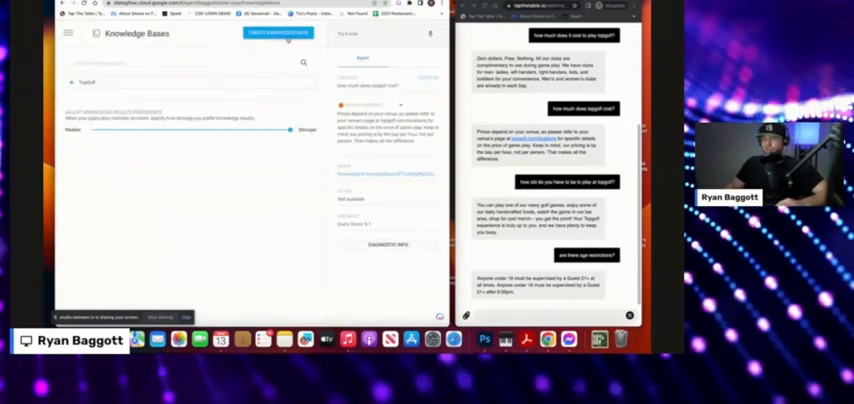
Create and save a second knowledge base named BaggottsBOTs
click(278, 32)
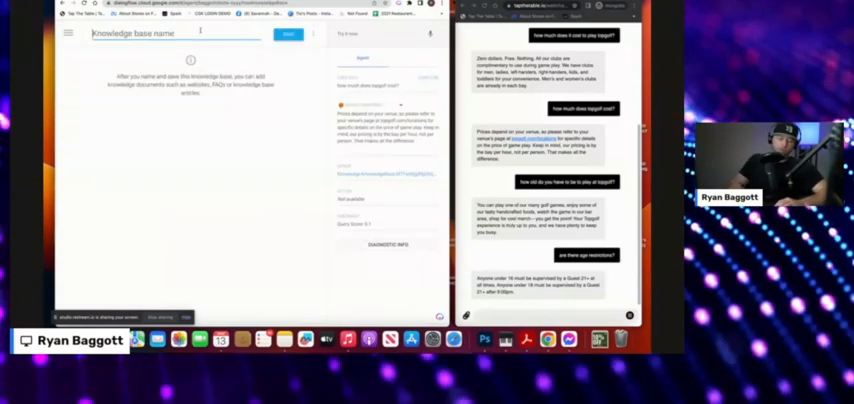
text(BaggottsBOTs)
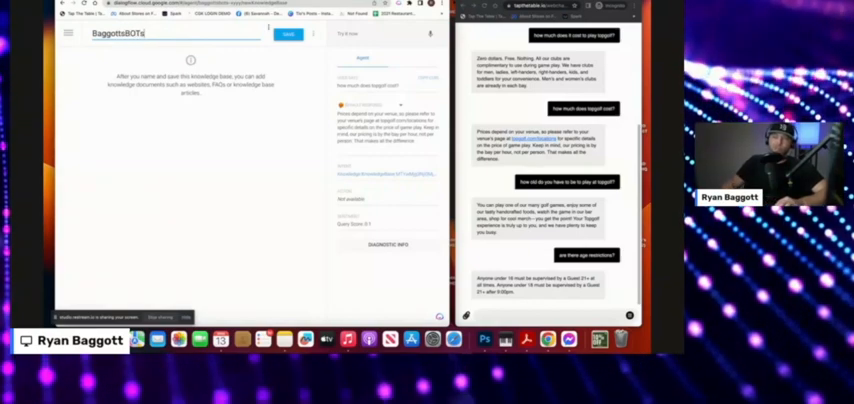
click(288, 32)
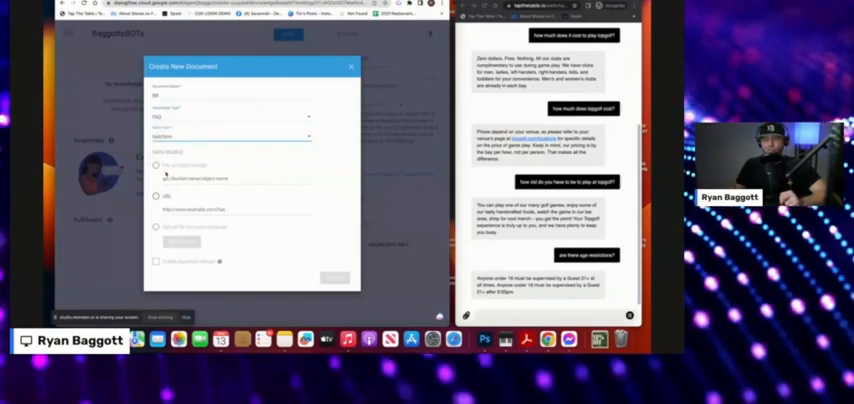
click(156, 196)
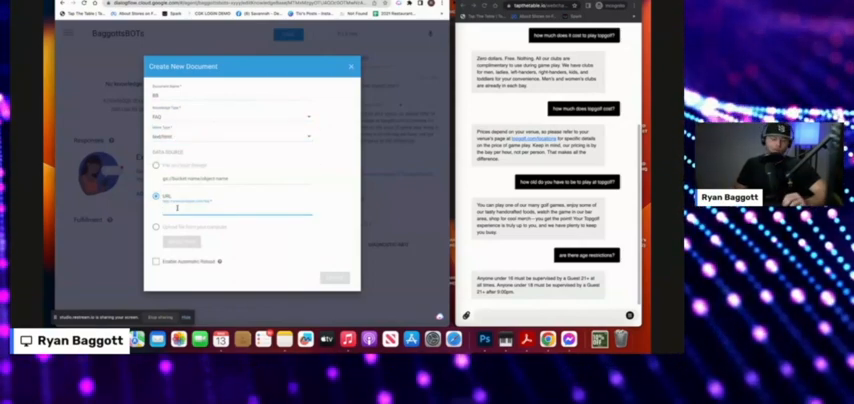
text(https://www.baggottbots.com/contact)
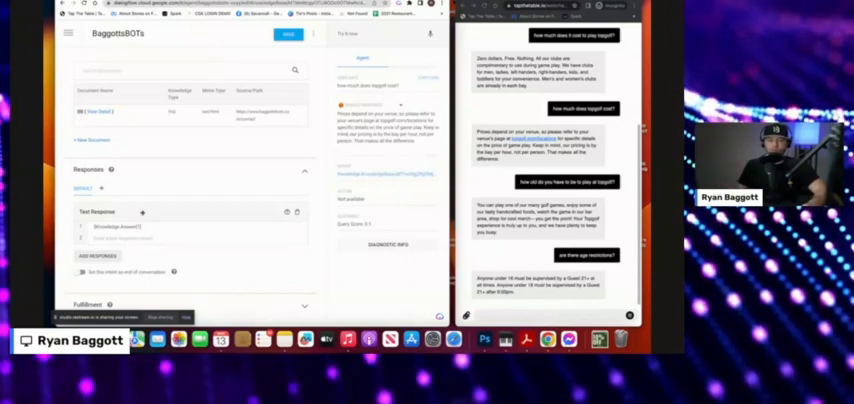
mouse_move(324, 218)
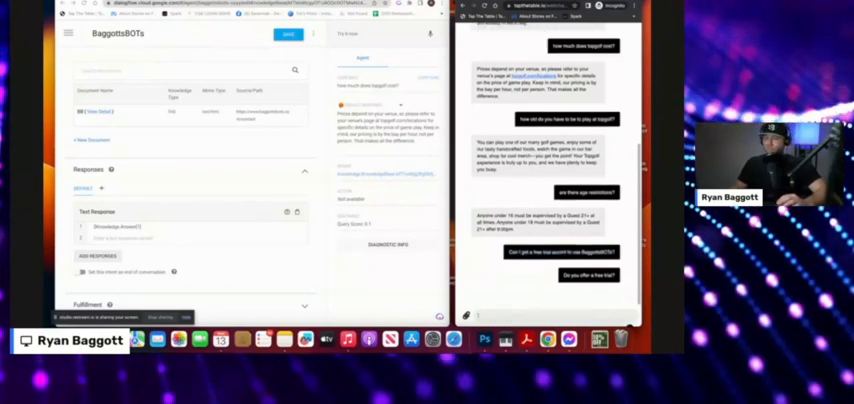
Scroll the chat conversation to read the free-trial answer from the knowledge base
scroll(down, 3)
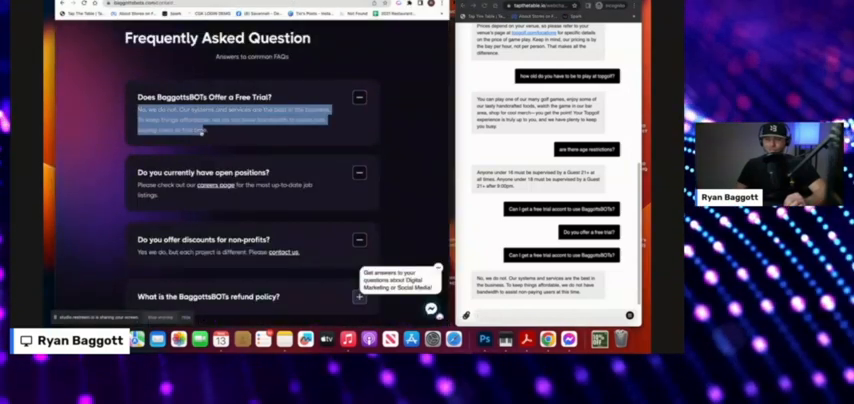
Collapse the free trial FAQ entry and scroll further down the BaggottsBOTs FAQ list
click(358, 96)
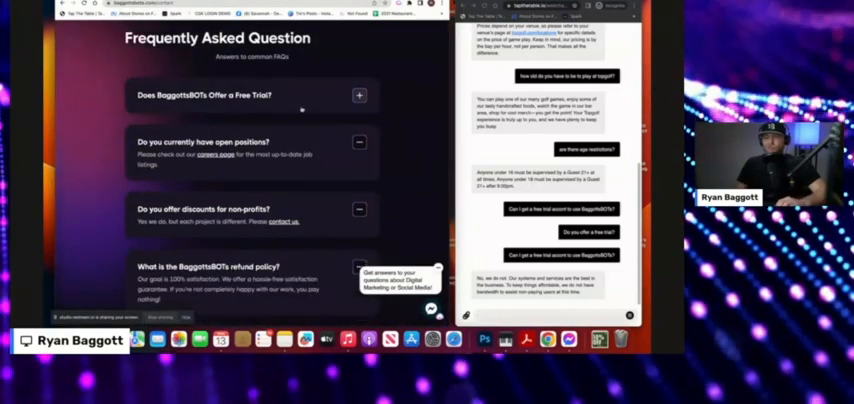
scroll(down, 3)
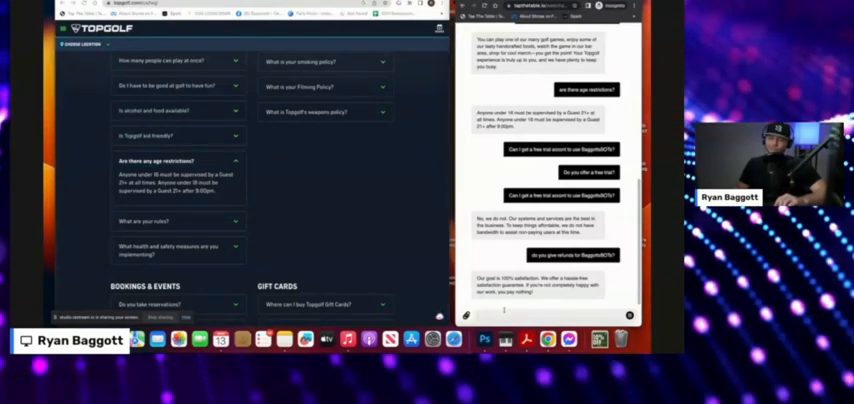
Ask the chat widget 'can i bring my…' and compare its reply with the FAQ page answer
text(can i bring my)
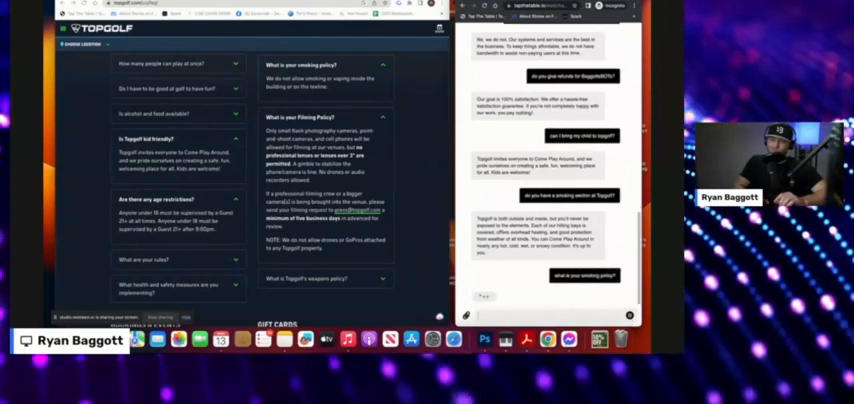
scroll(down, 3)
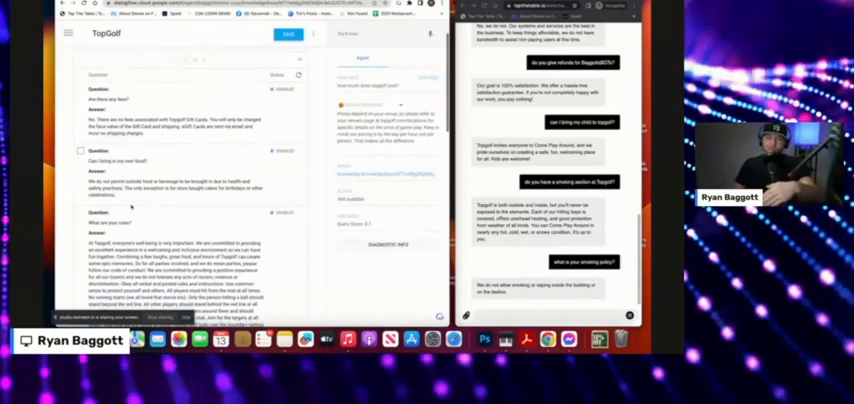
Review the TopGolf FAQ document's question and answer pairs in View Detail
scroll(down, 3)
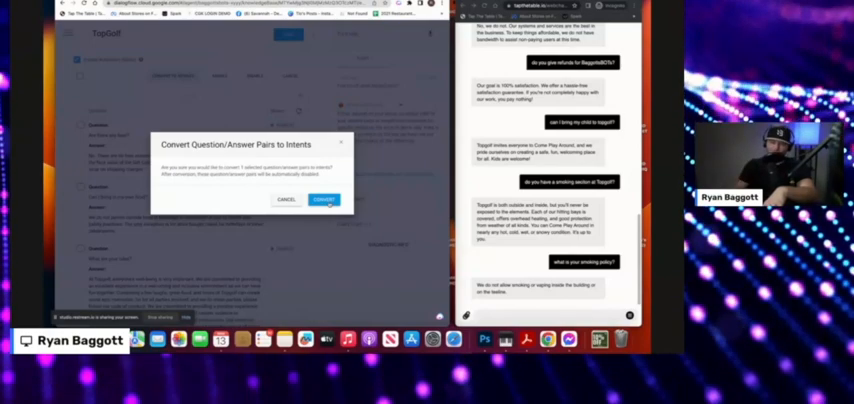
Confirm converting the dress code FAQ pair into an intent and find it in the Intents list
click(324, 200)
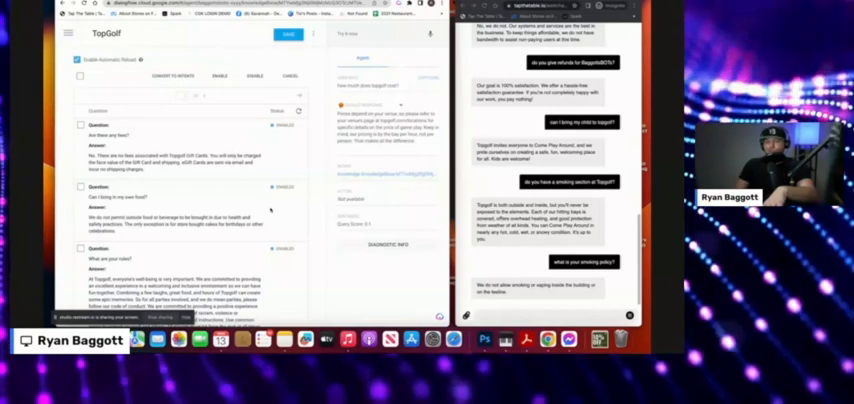
scroll(down, 3)
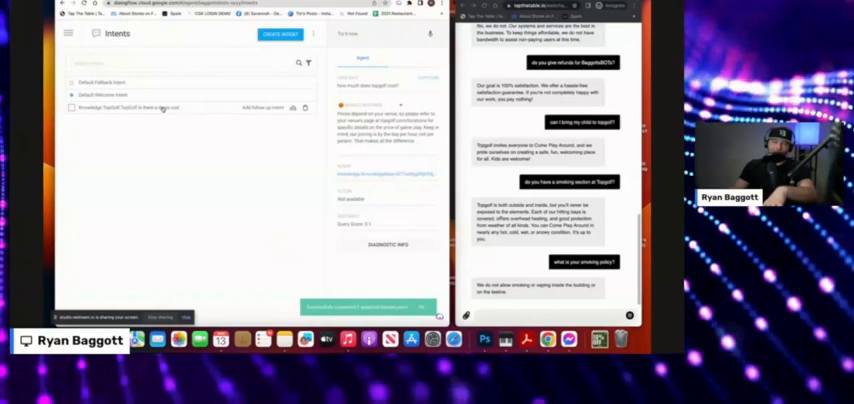
Review the Knowledge.TopGolf dress code intent's training phrases, parameters and responses
click(130, 108)
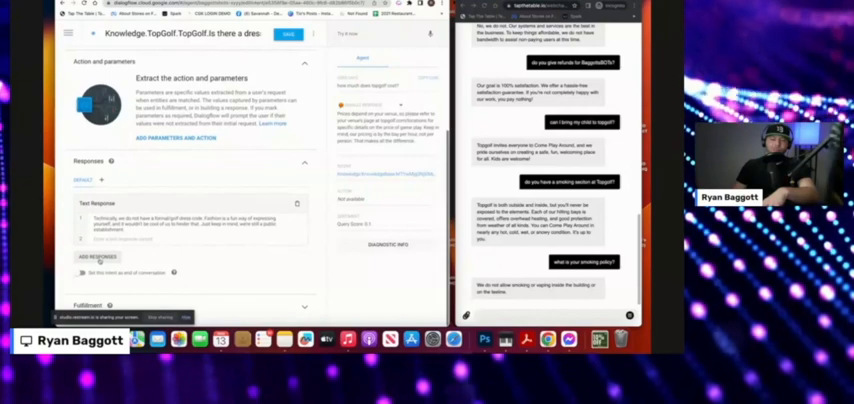
click(96, 256)
text(can i wear a hat?)
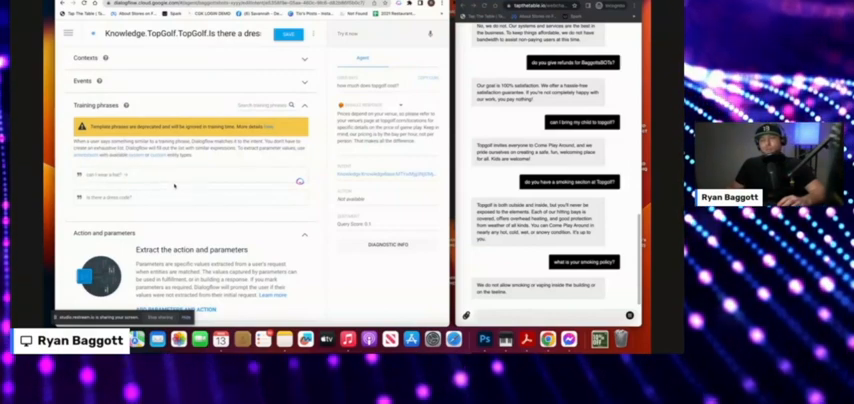
scroll(down, 3)
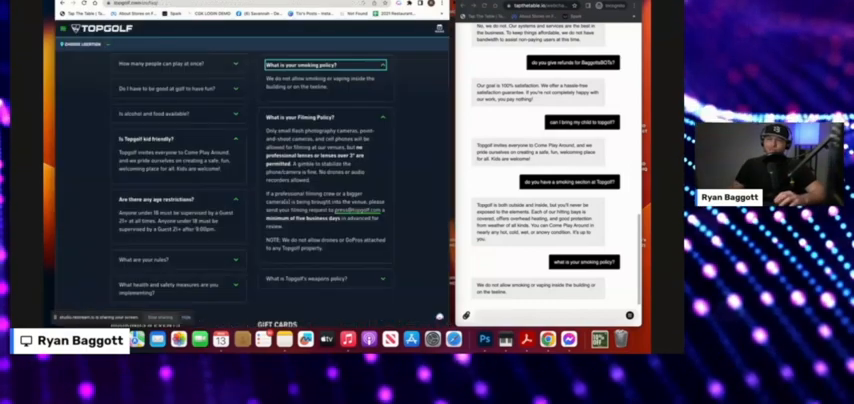
Expand the 'Do I have to be good at golf to have fun?' FAQ answer
click(160, 90)
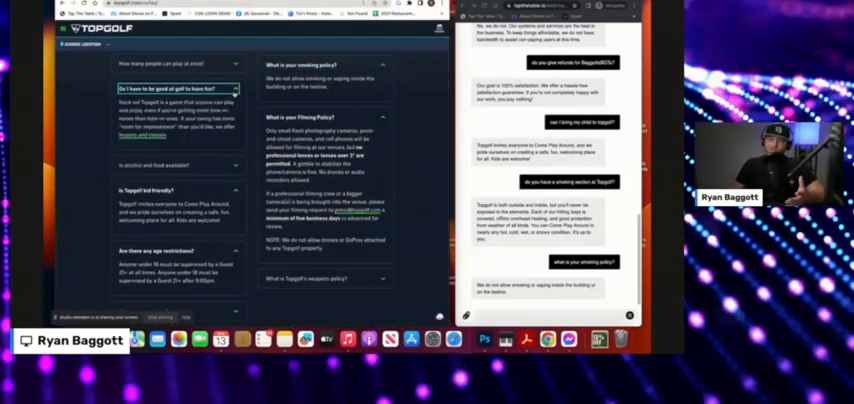